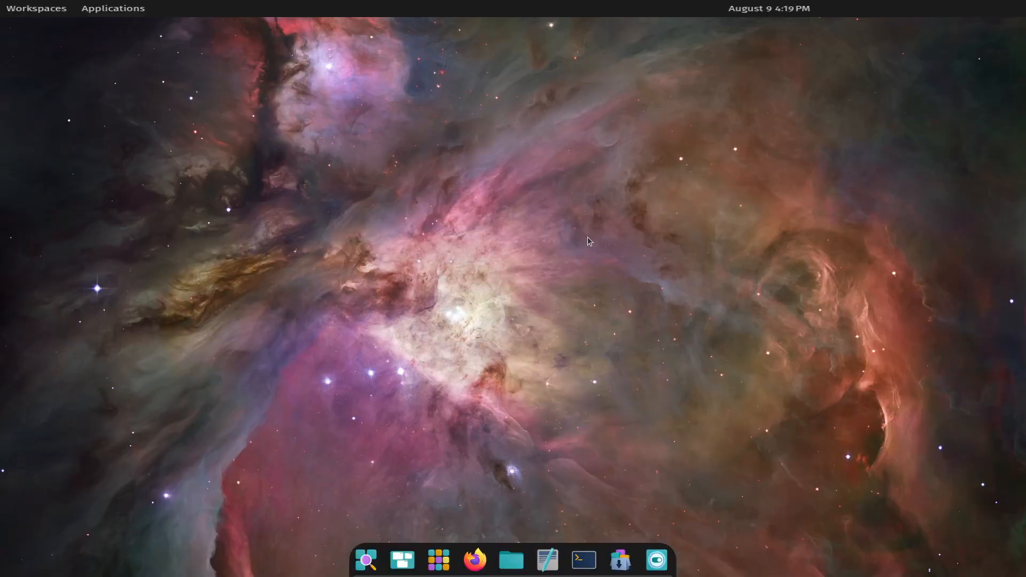
mouse_move(588, 16)
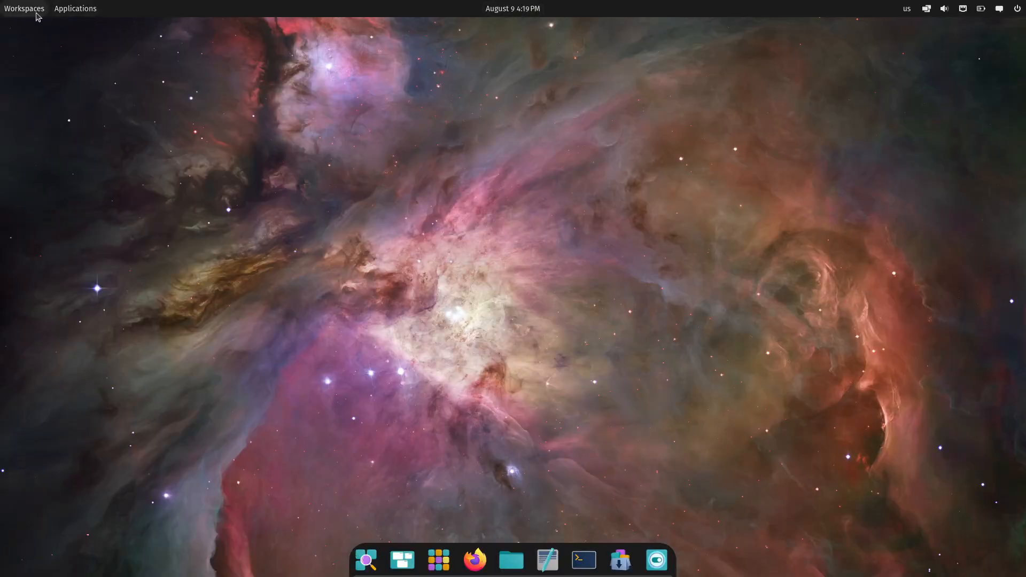
- Browse the App Library's Office and Utilities groups, then run neofetch in Terminal and select the kernel
left_click(23, 8)
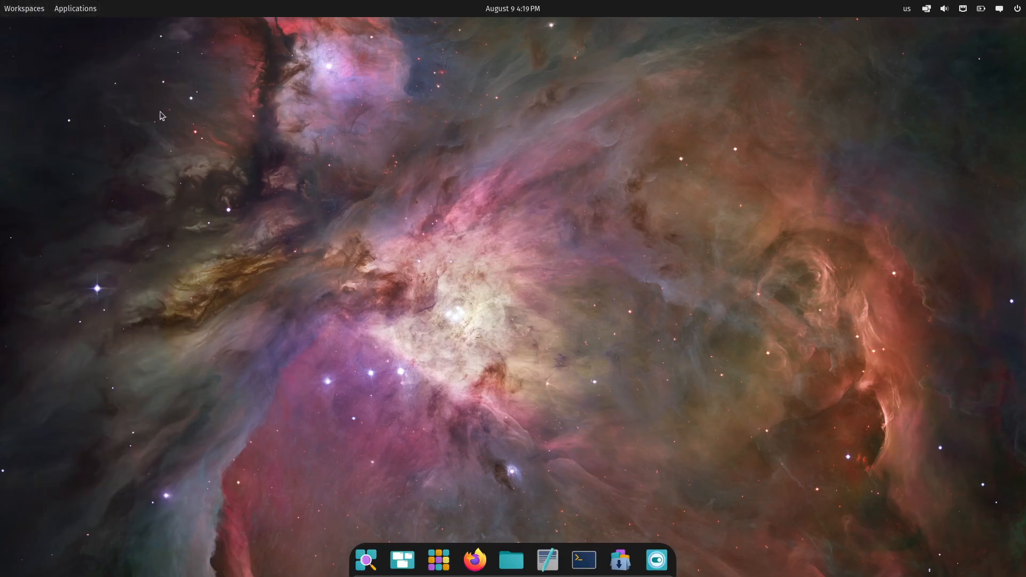
left_click(438, 560)
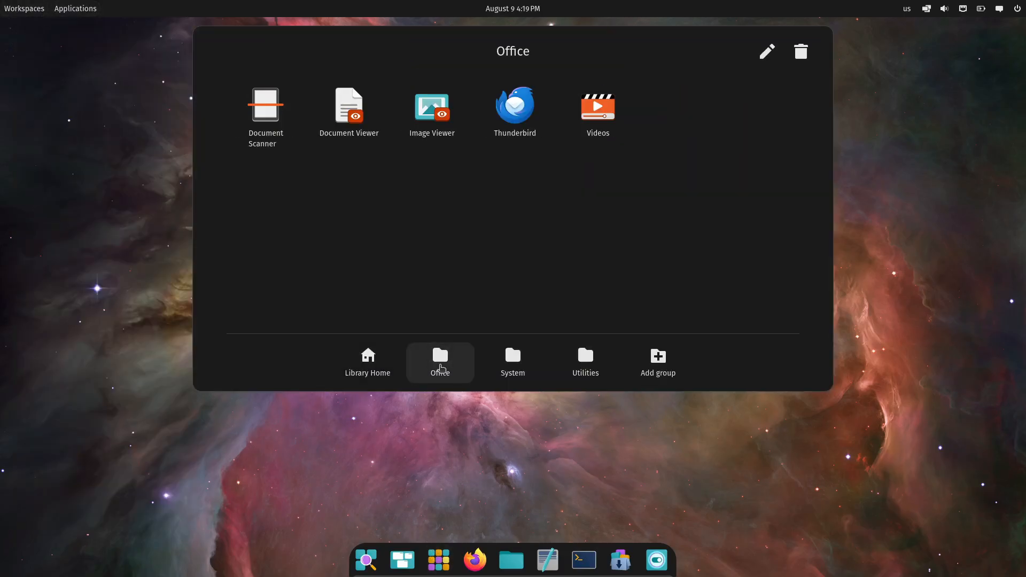
left_click(584, 362)
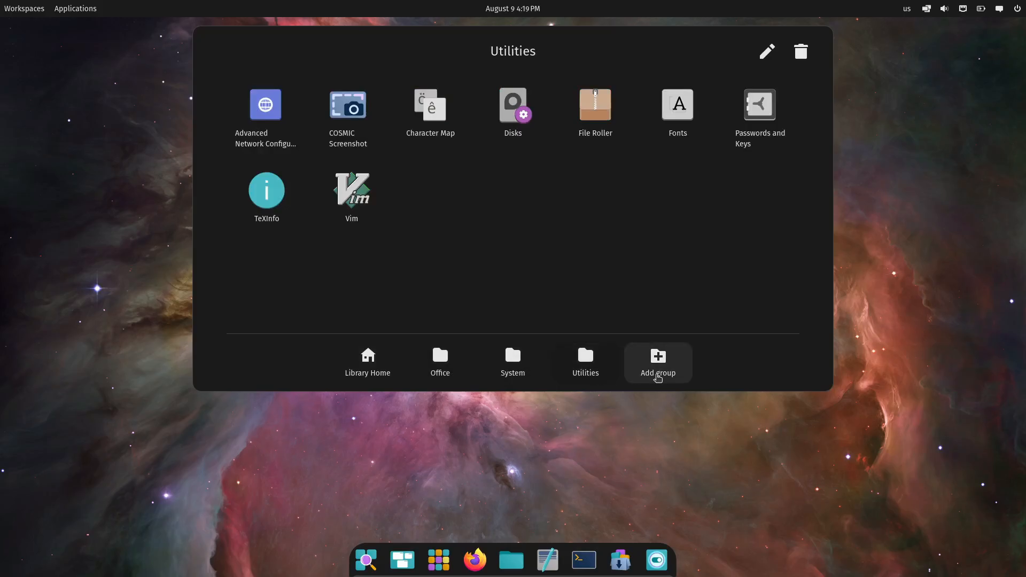
left_click(367, 362)
type("neofetch")
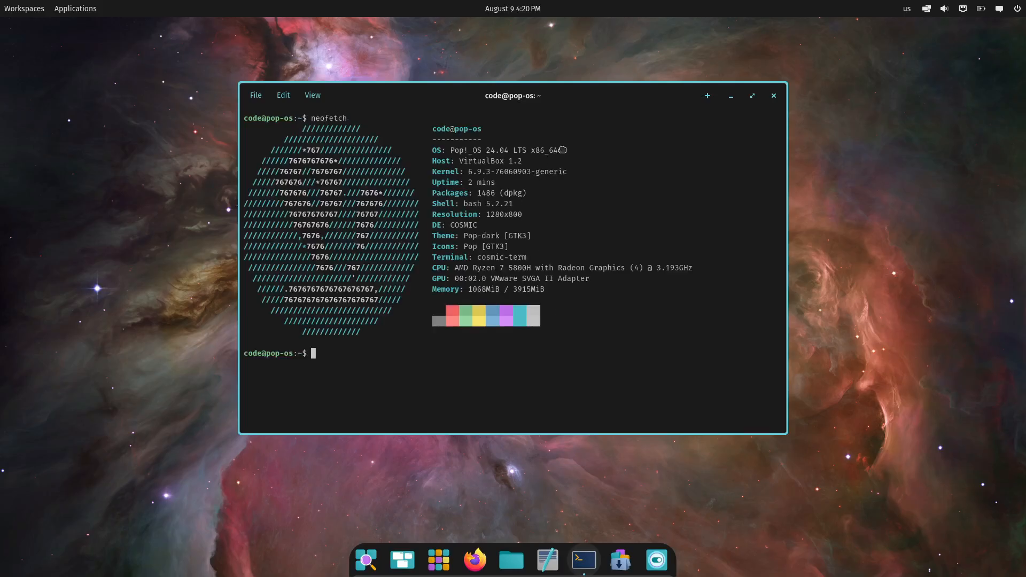
double_click(463, 224)
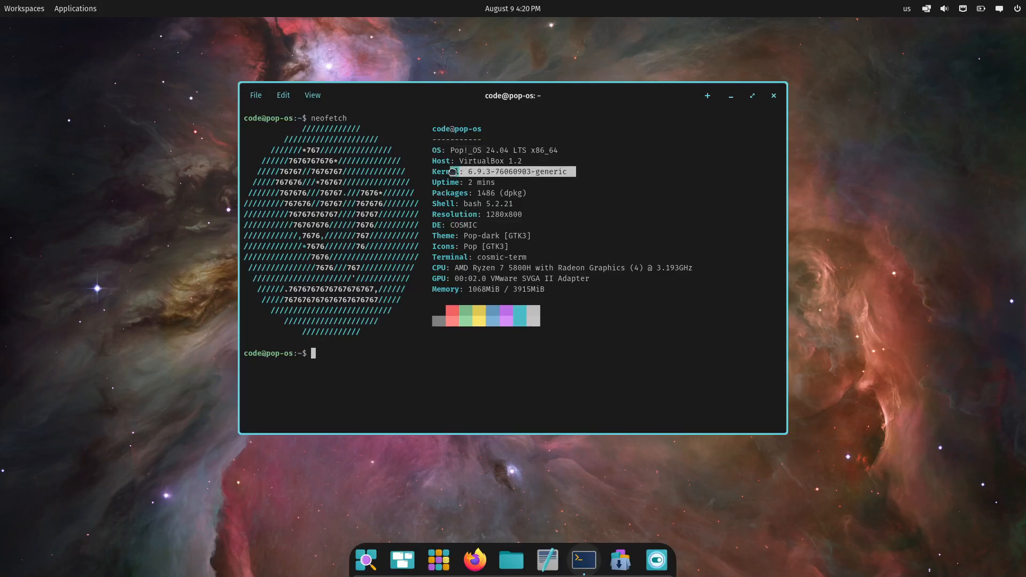
left_click(513, 8)
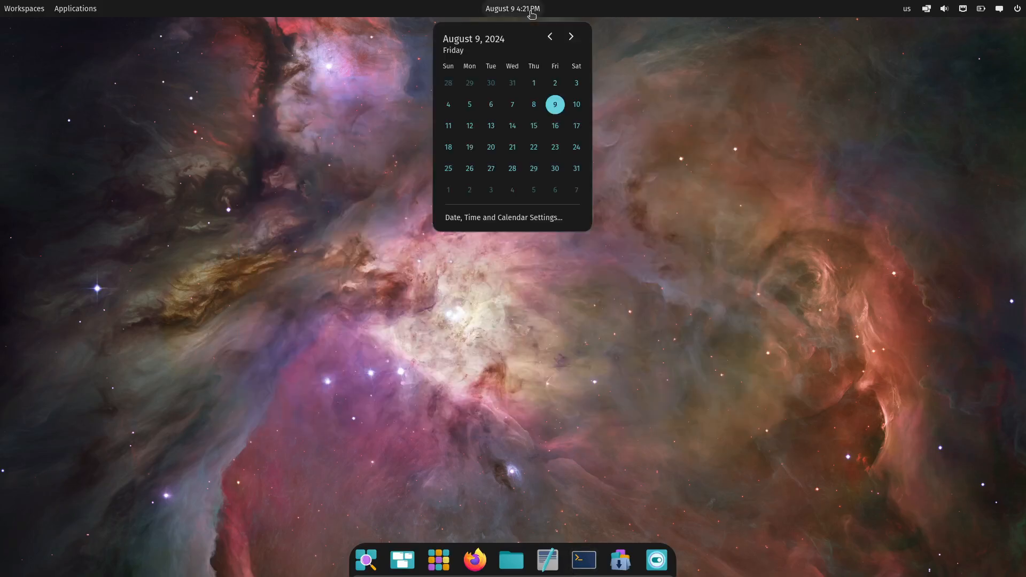
left_click(512, 9)
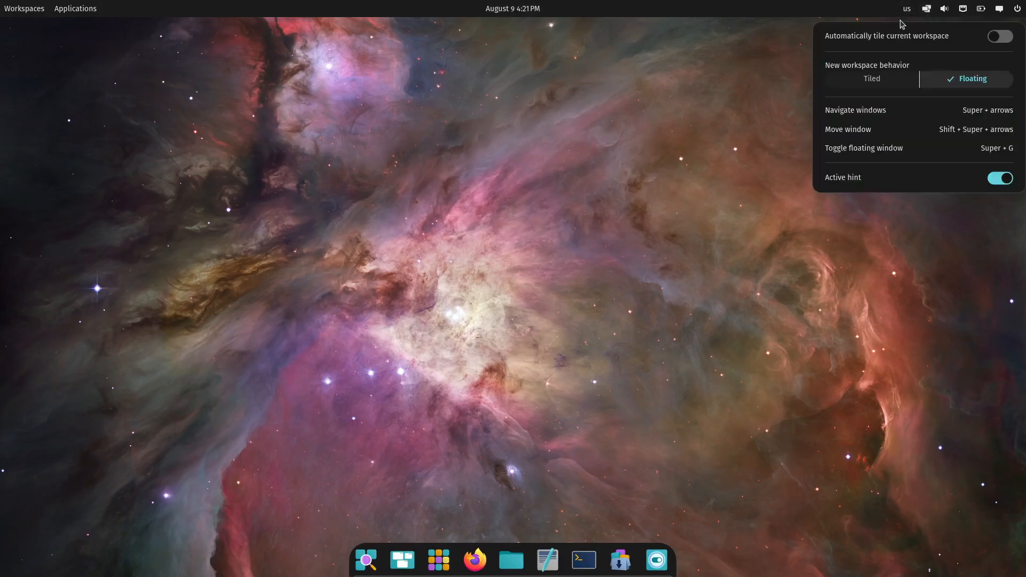
left_click(981, 8)
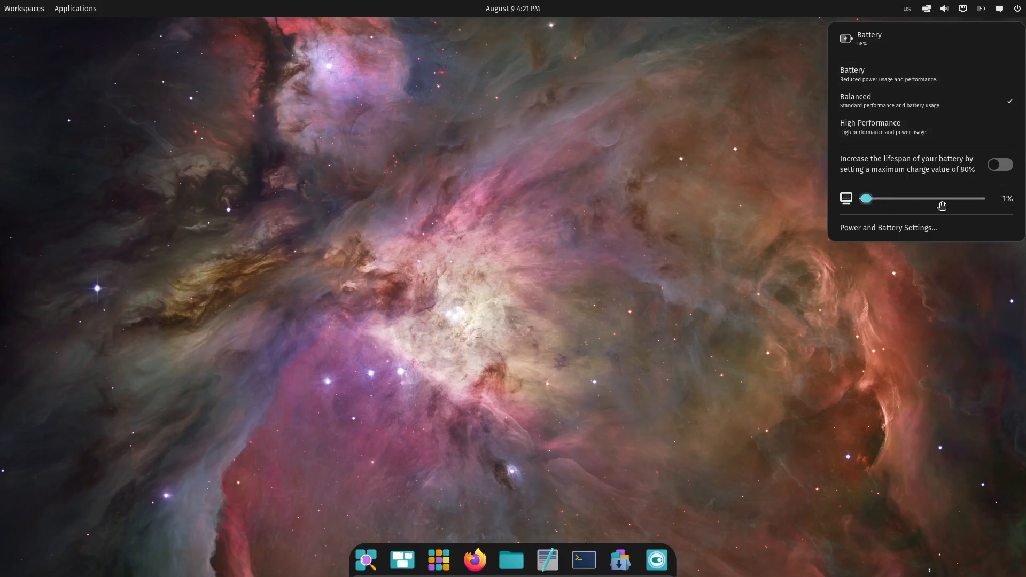
left_click(980, 8)
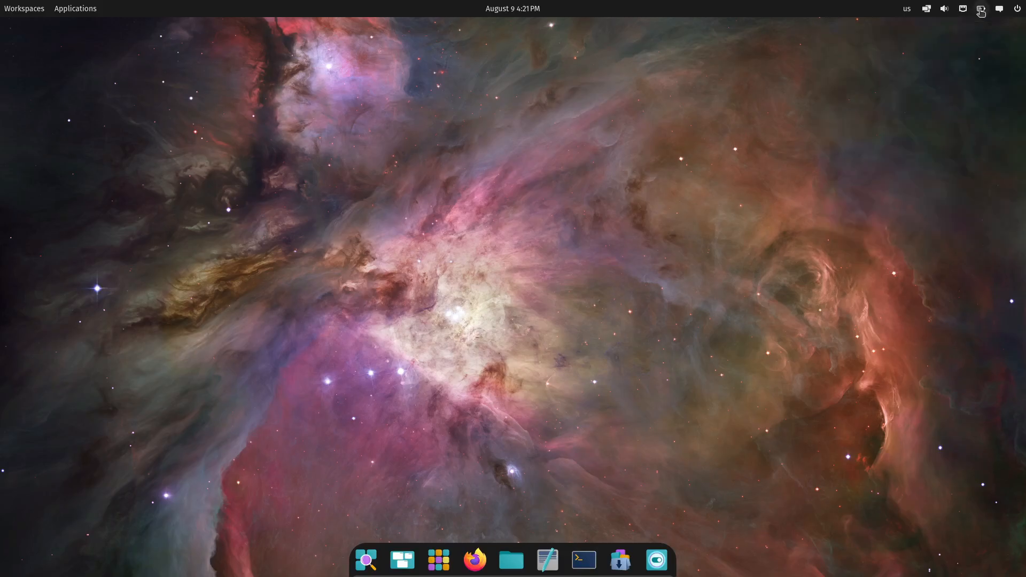
left_click(1016, 9)
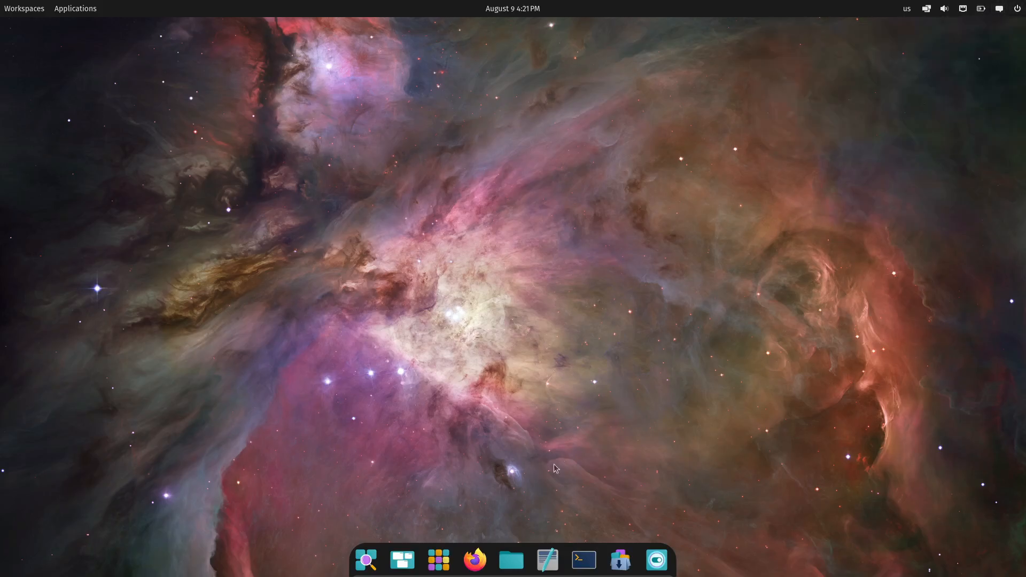
mouse_move(354, 127)
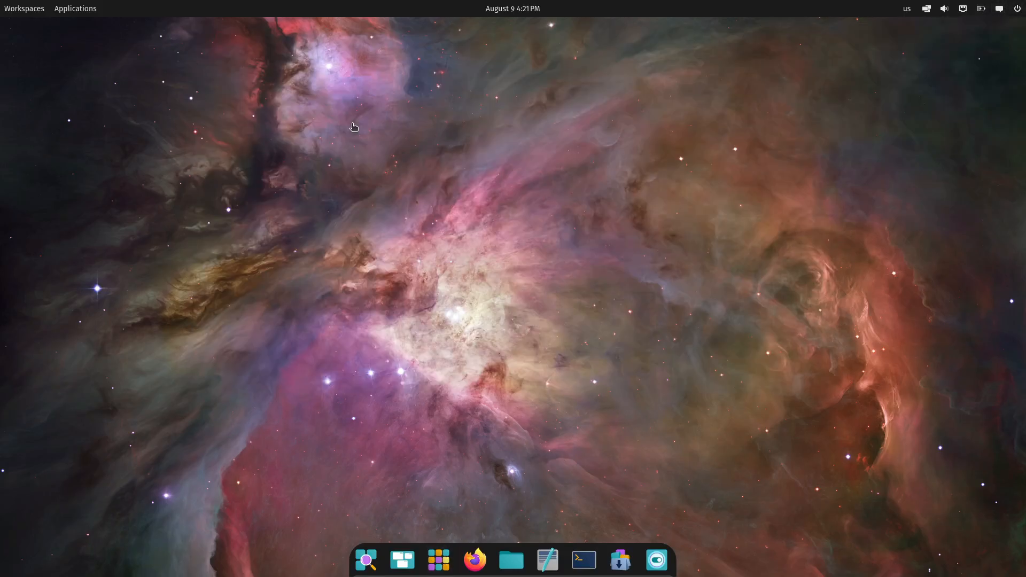
- Open Files to the Home folder, view its File menu, then launch COSMIC Store
left_click(510, 560)
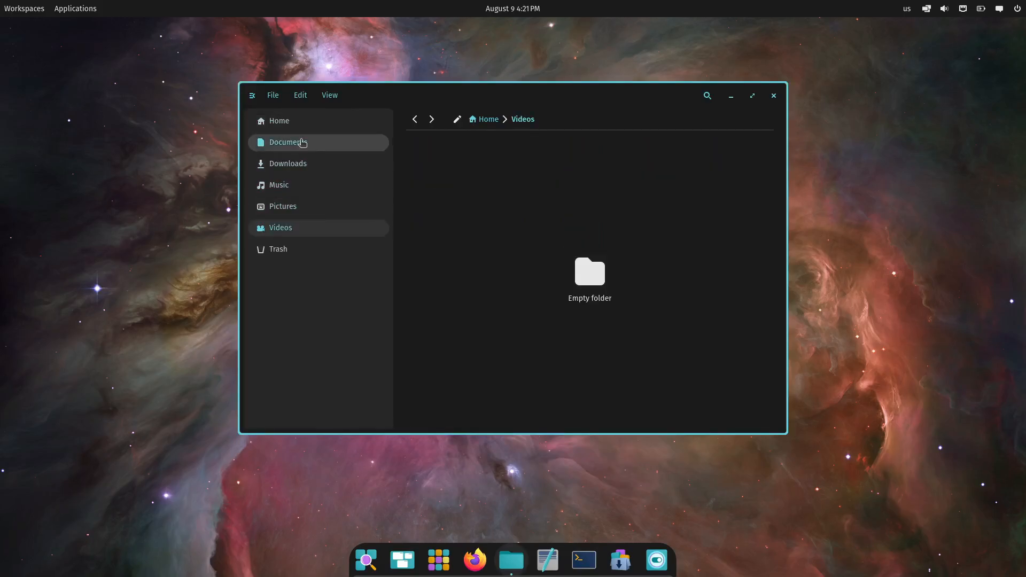
left_click(278, 120)
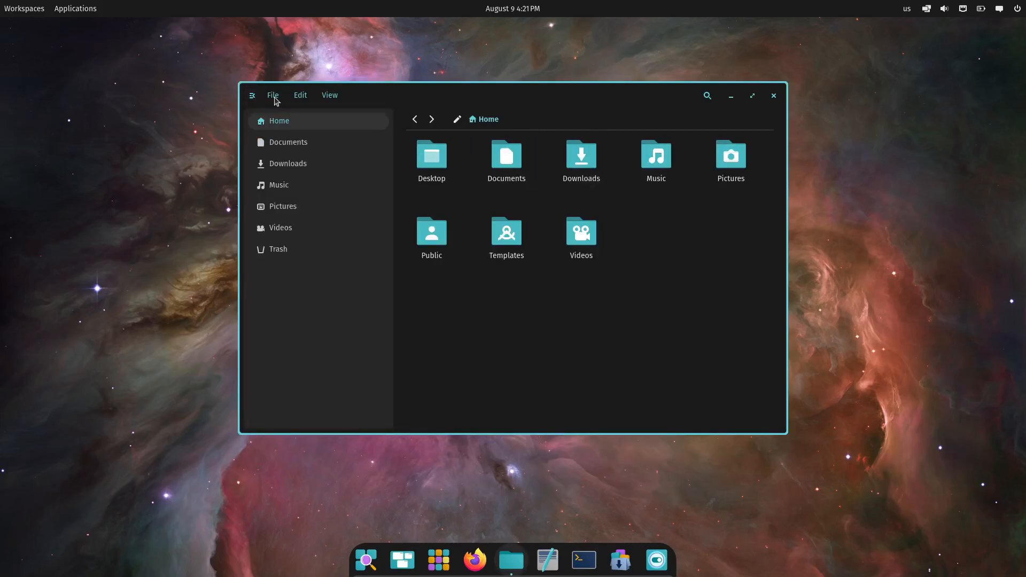
left_click(273, 96)
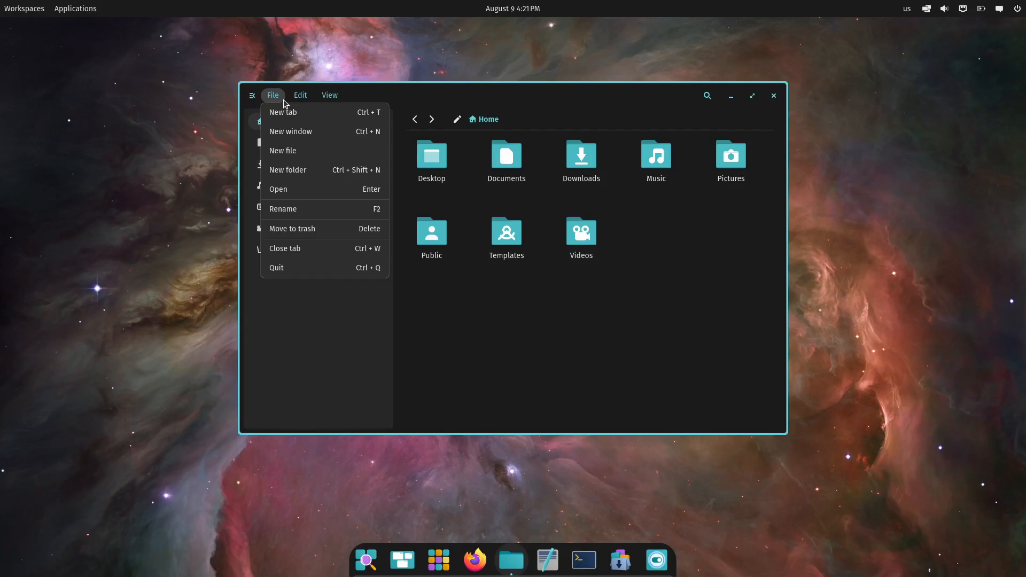
left_click(272, 95)
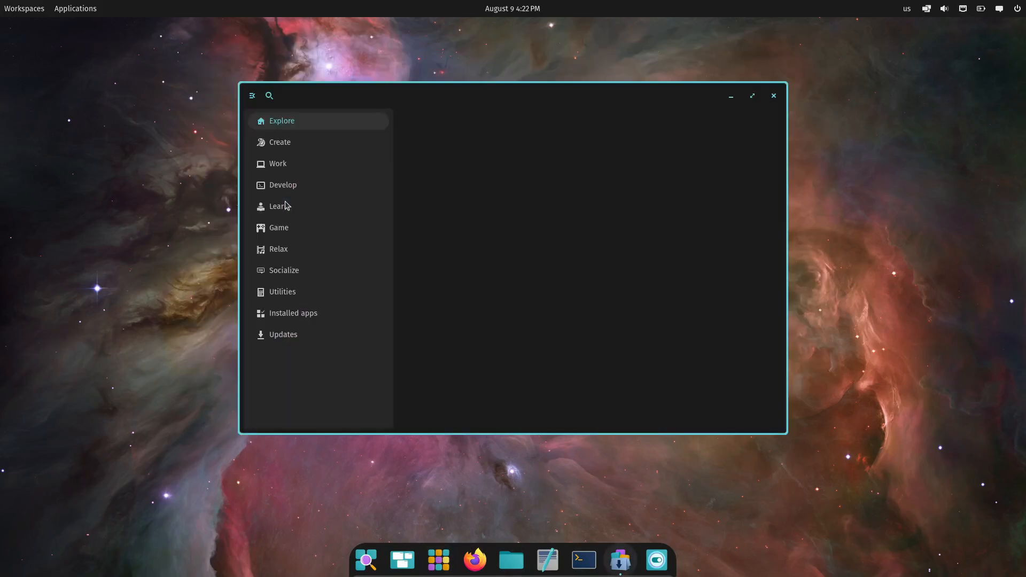
- Browse the Create, Develop and Game categories in COSMIC Store
left_click(280, 142)
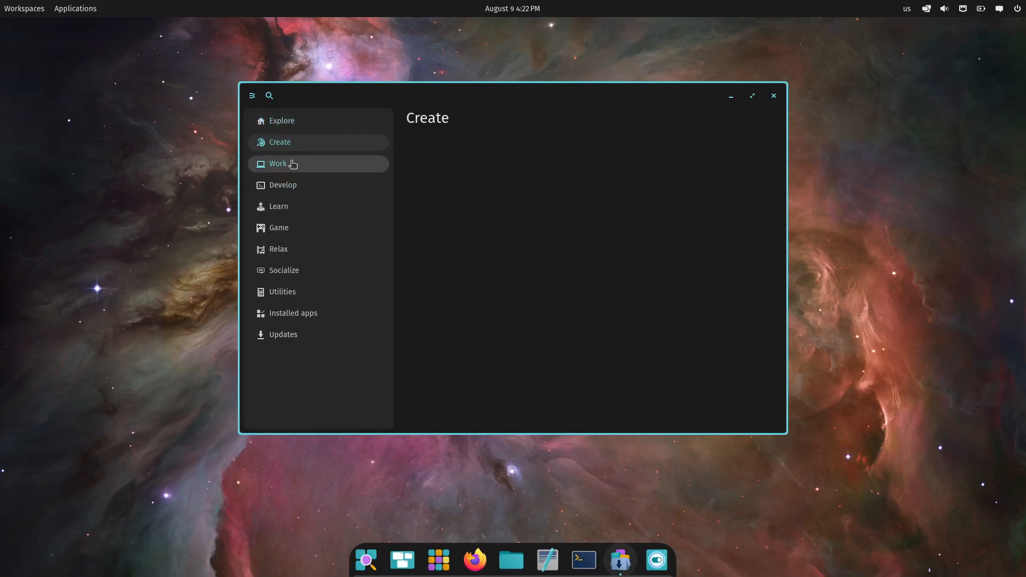
left_click(283, 184)
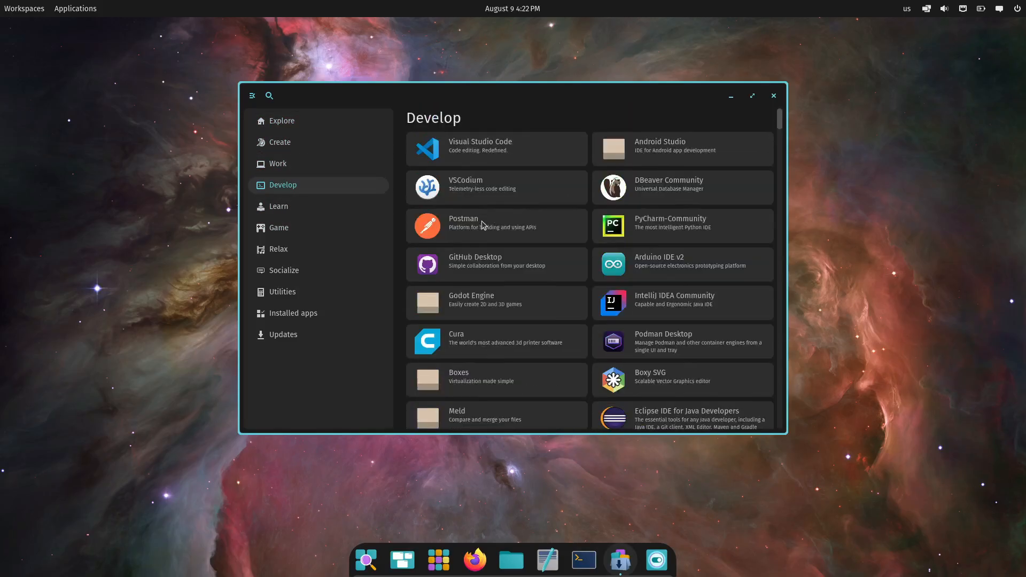
left_click(277, 163)
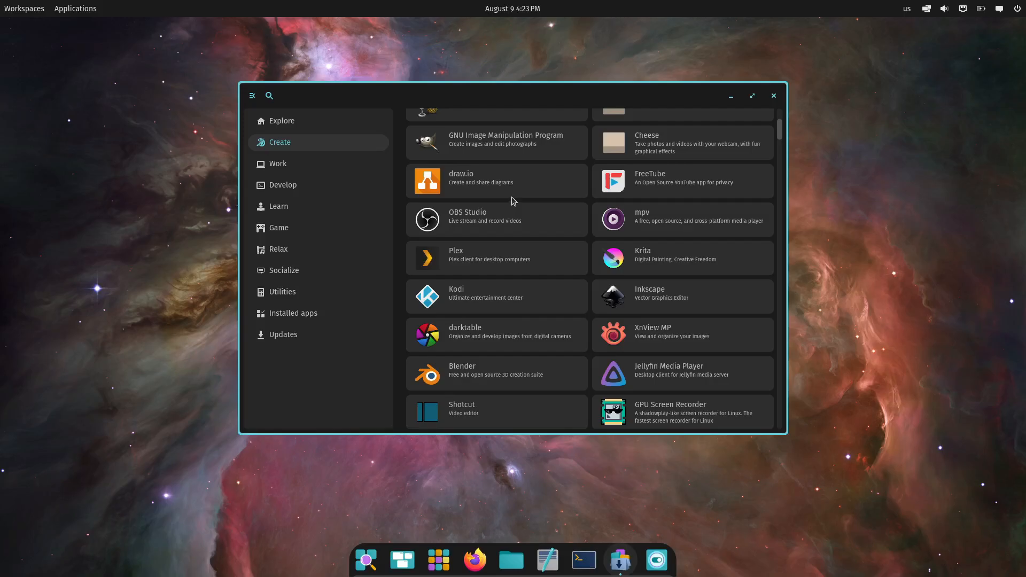
mouse_move(396, 237)
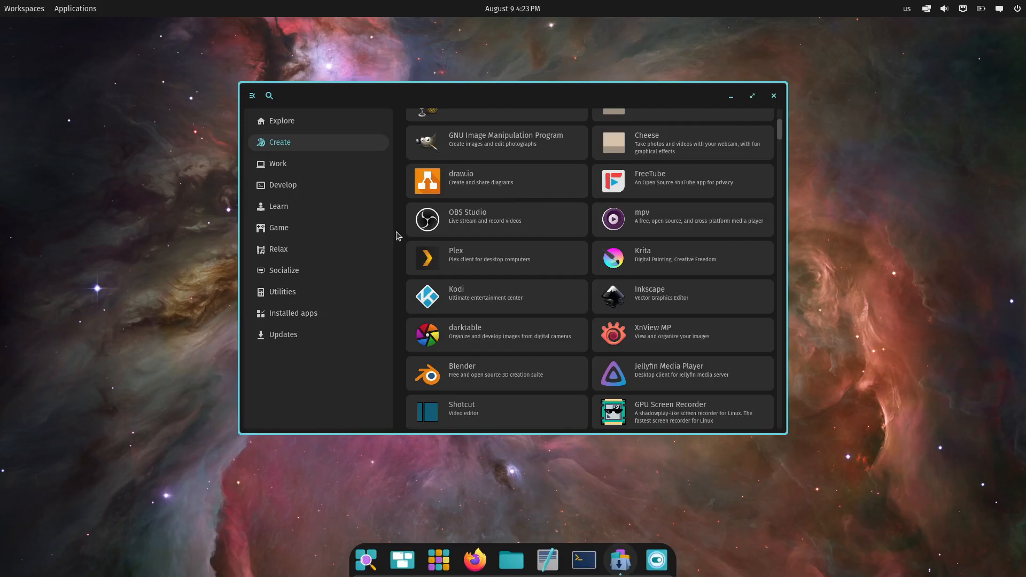
left_click(278, 228)
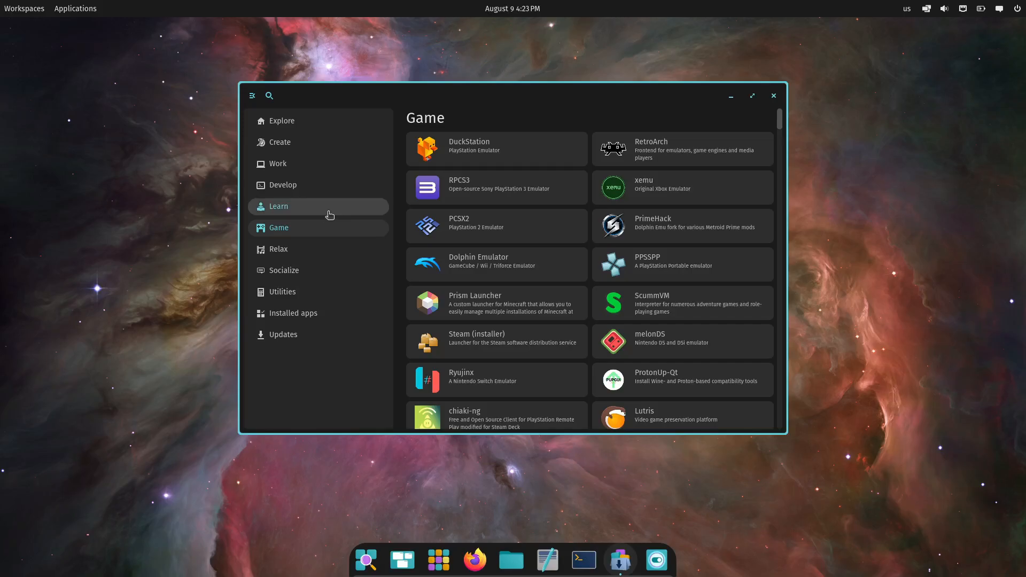
scroll("down", 3)
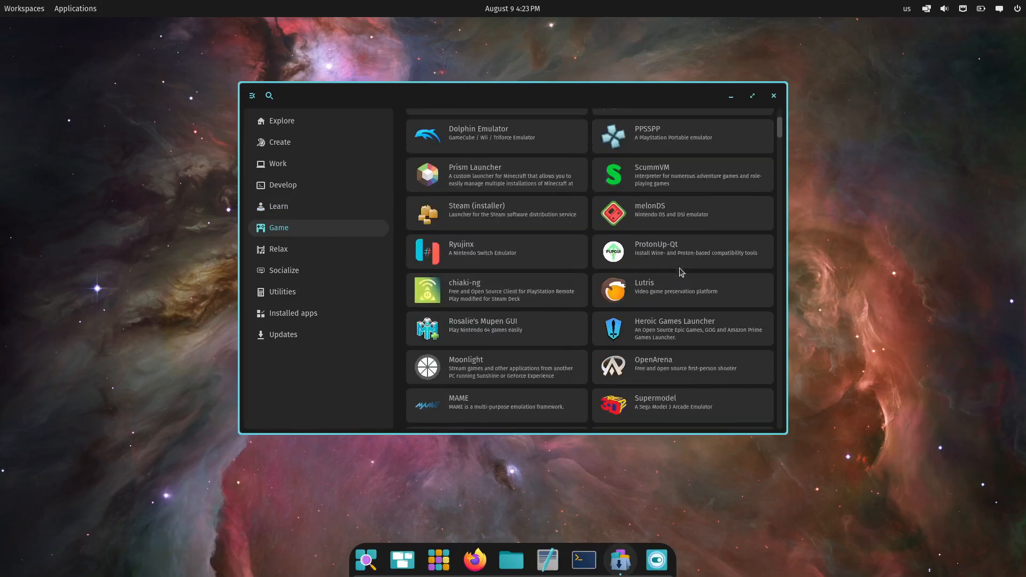
- Browse Utilities and Create again, then check for app updates on the Updates page
left_click(282, 291)
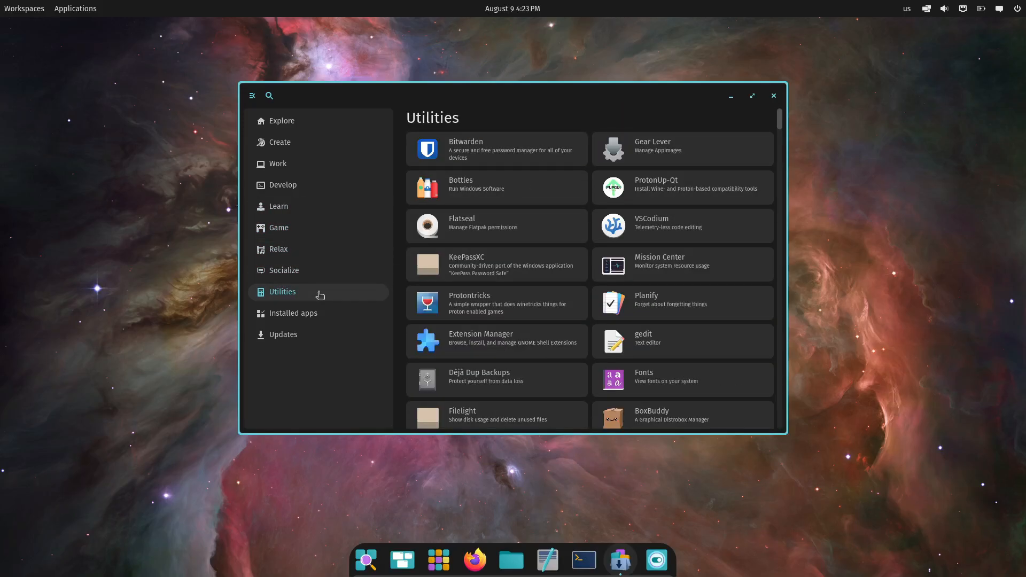
left_click(280, 142)
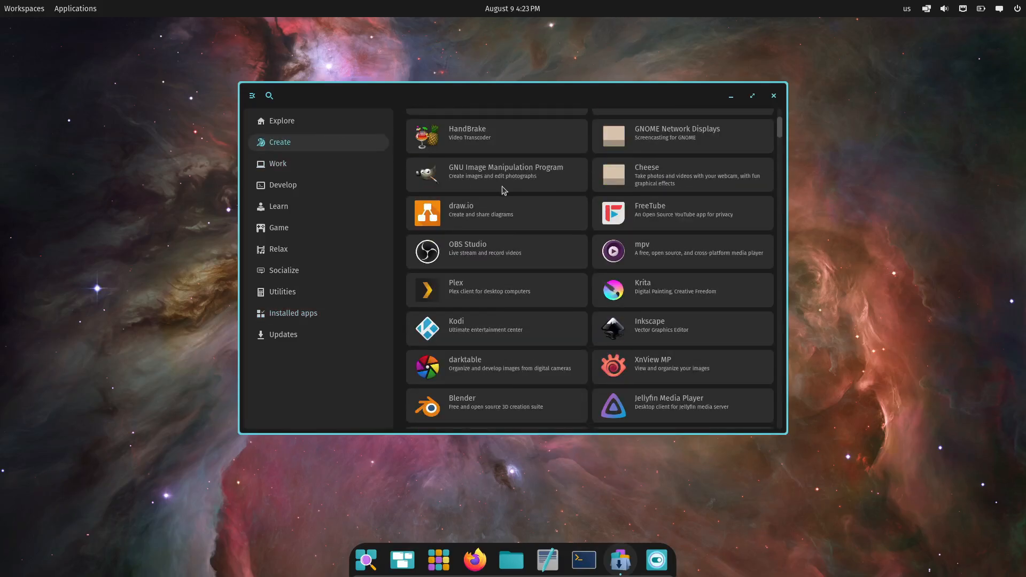
left_click(284, 335)
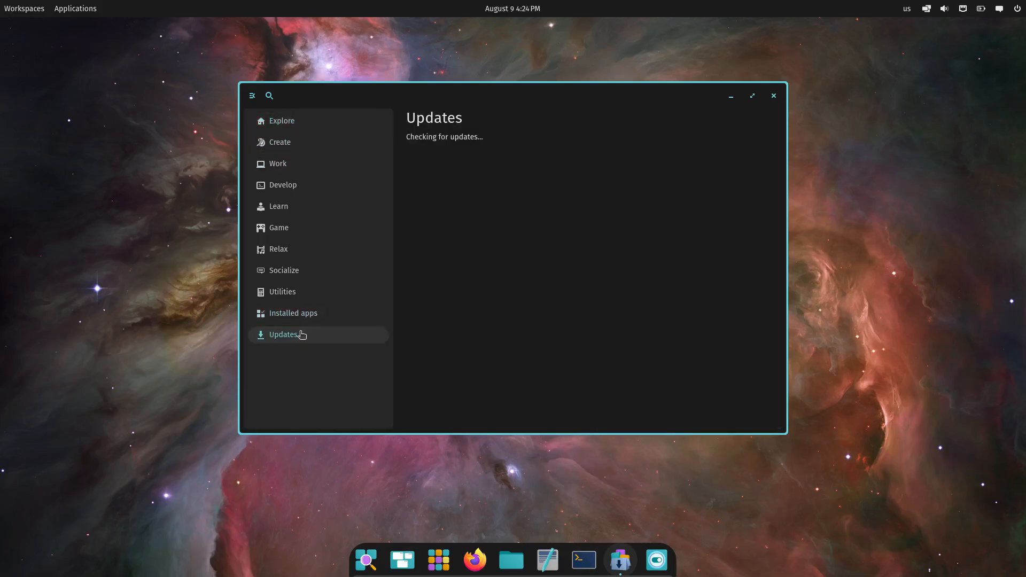
mouse_move(774, 96)
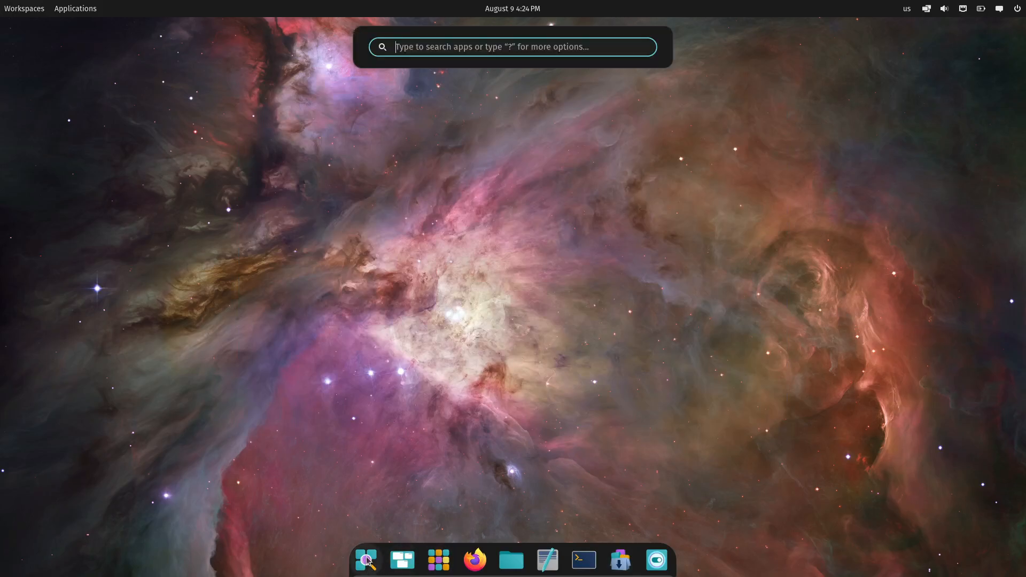
- Search the launcher for 'vl' and 'ter', then dismiss it to reach the App Library
type("vl")
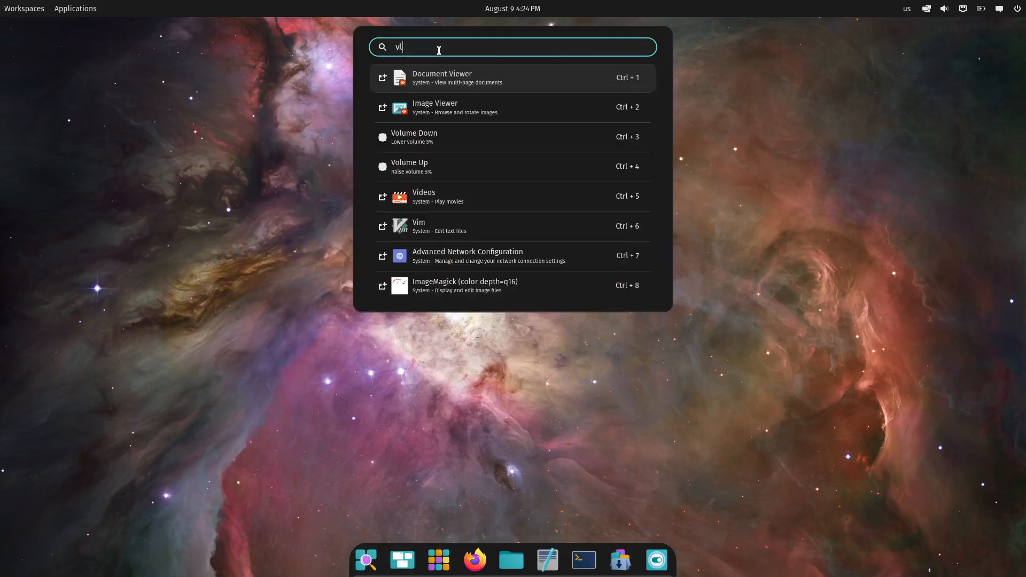
type("ter")
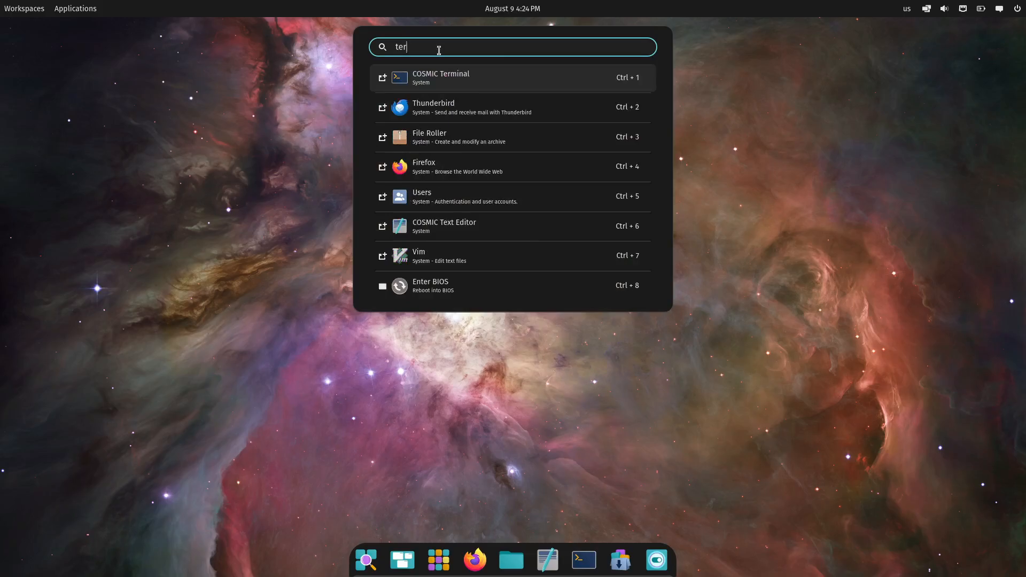
key("Escape")
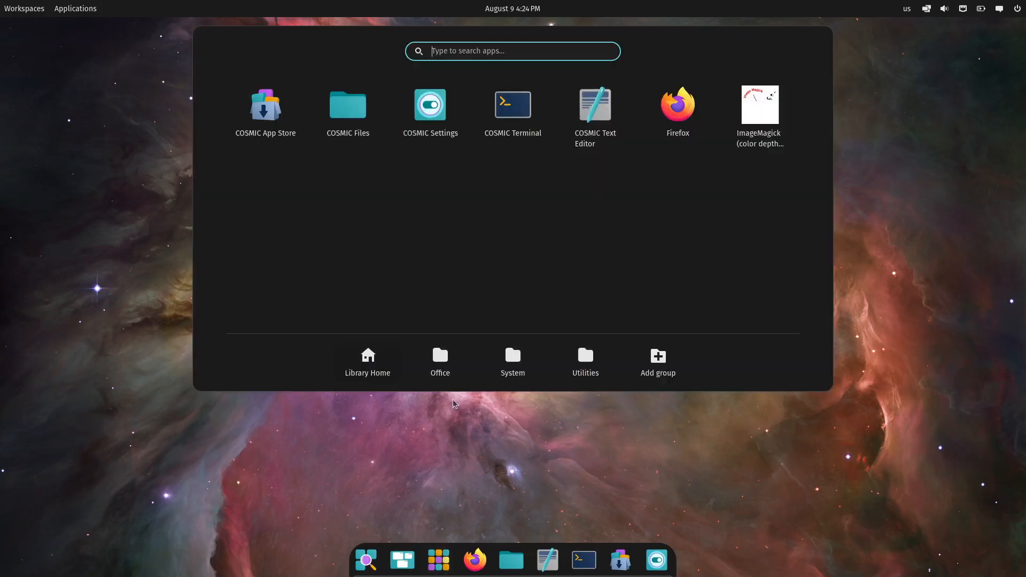
- Open Settings and set the star-trail night sky over mountains as the wallpaper
left_click(429, 105)
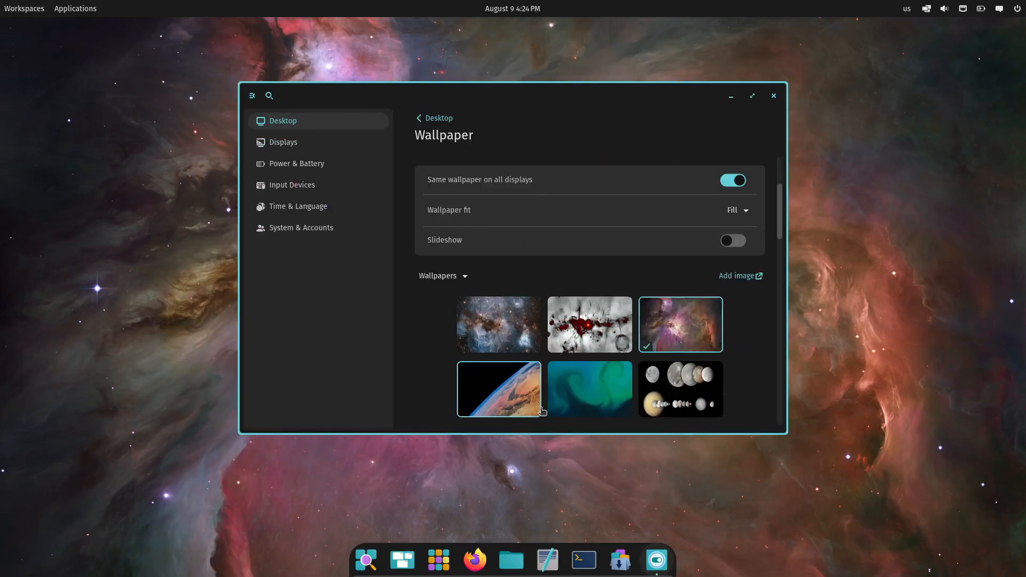
scroll("down", 3)
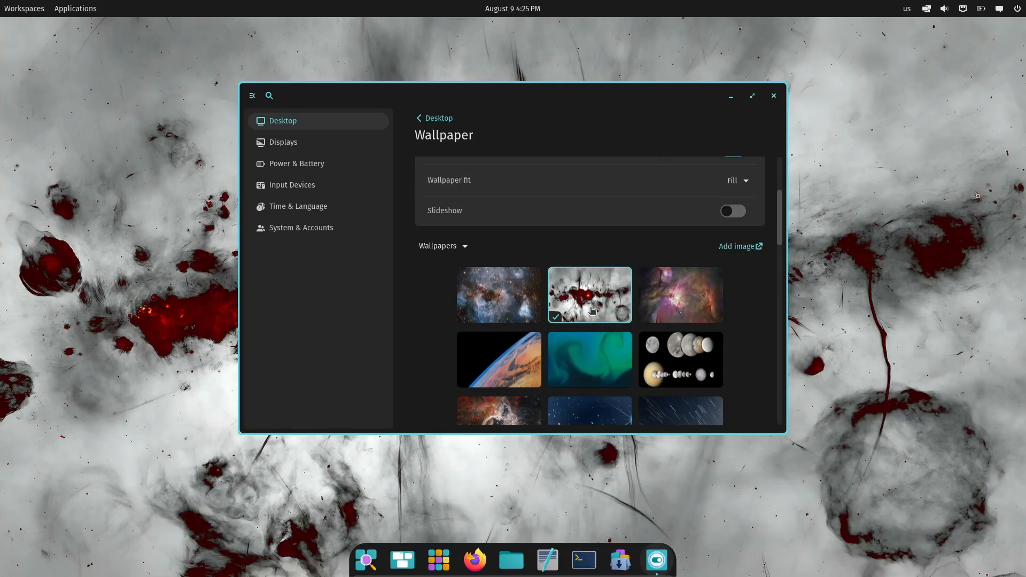
left_click(589, 360)
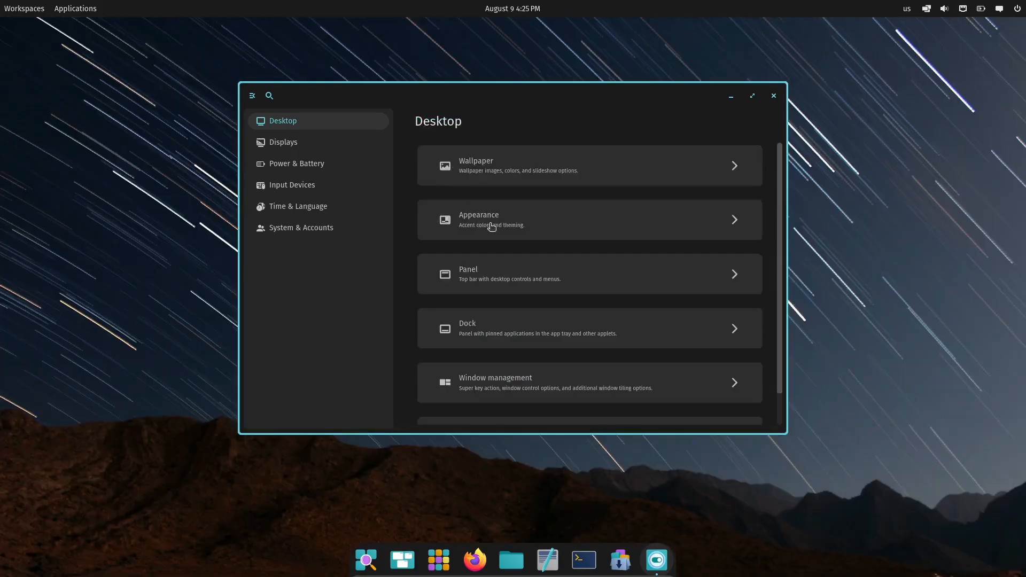
- Switch the Appearance style to square corners in dark theme, then return to Desktop
left_click(491, 219)
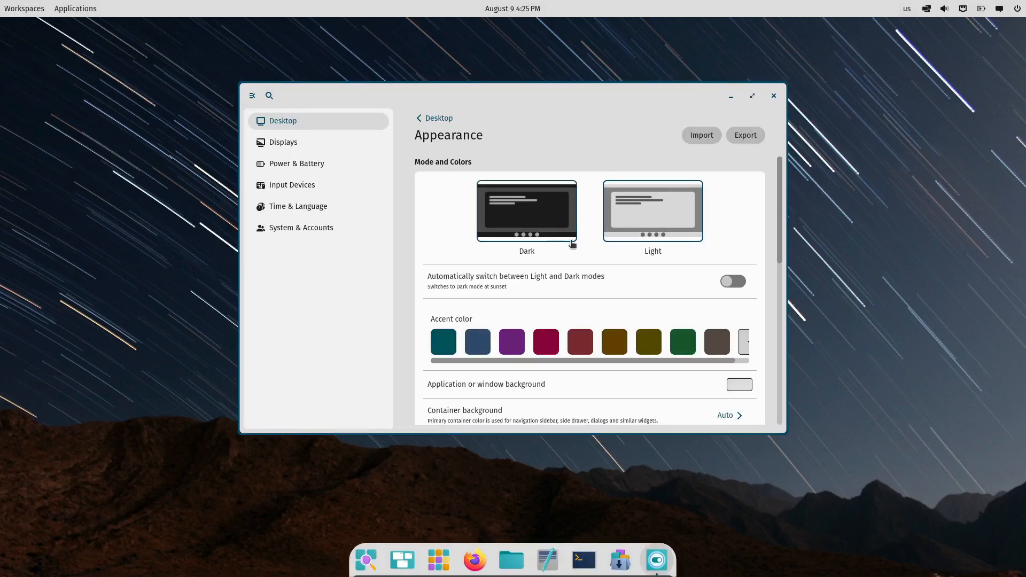
scroll("down", 3)
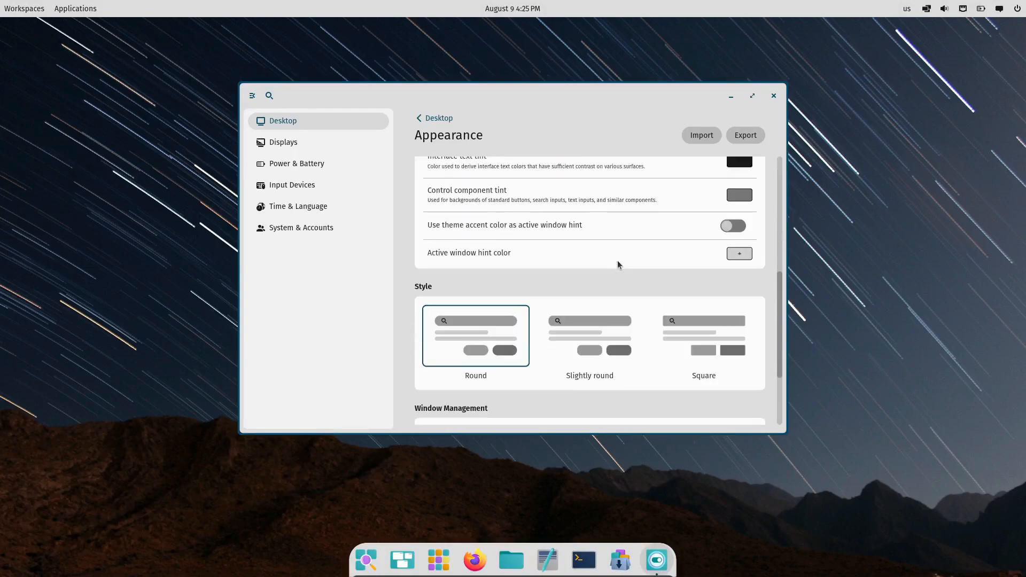
left_click(702, 336)
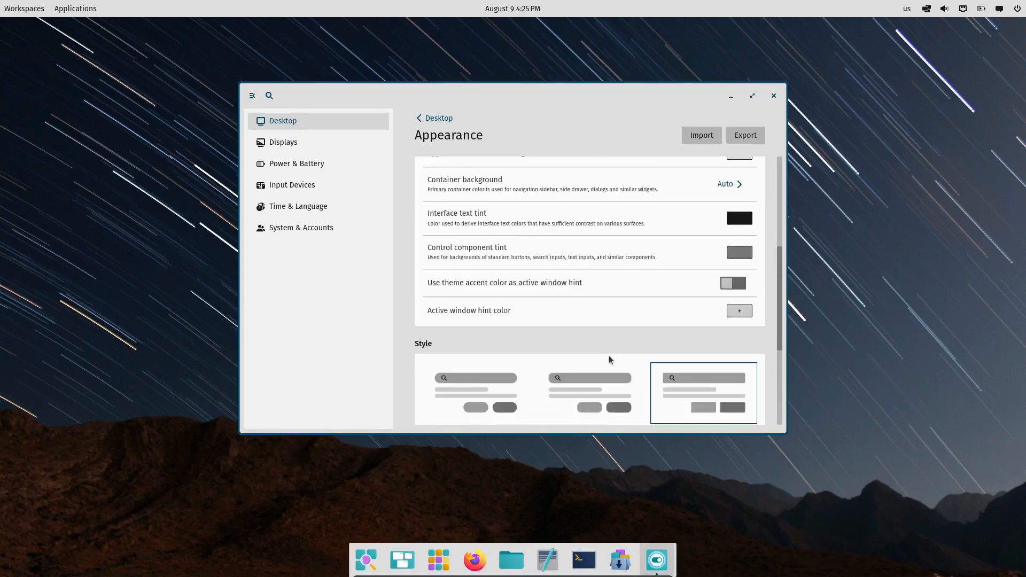
left_click(434, 118)
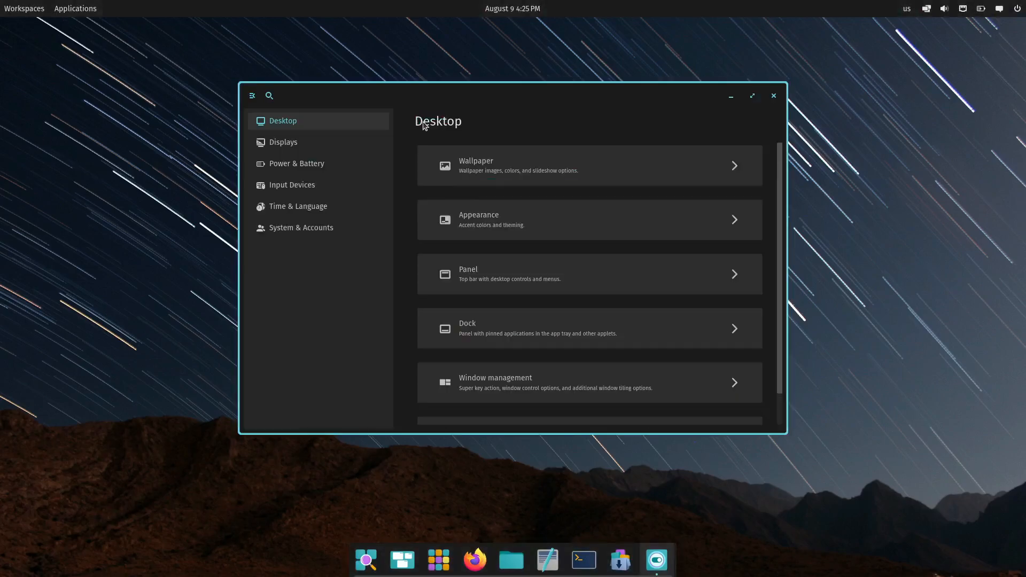
- View the Panel and Dock pages, then open Displays showing 1920x1080, 60 Hz, 100% scale
left_click(588, 274)
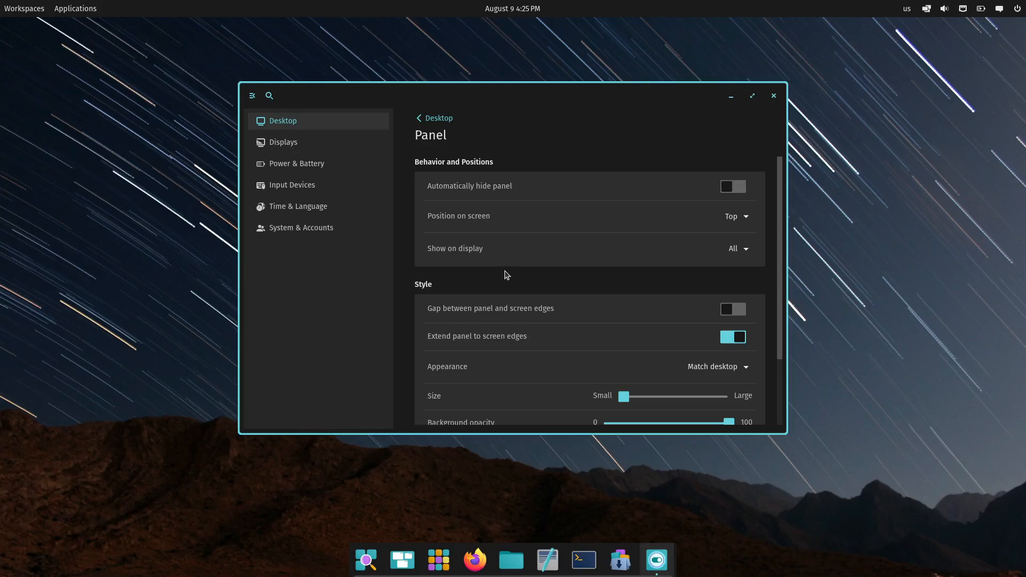
left_click(433, 118)
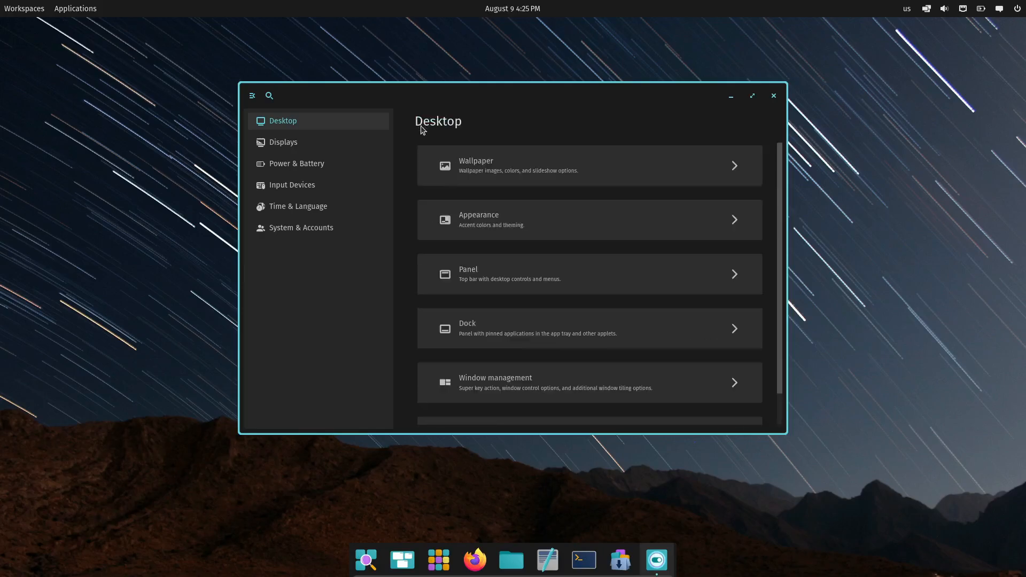
left_click(589, 327)
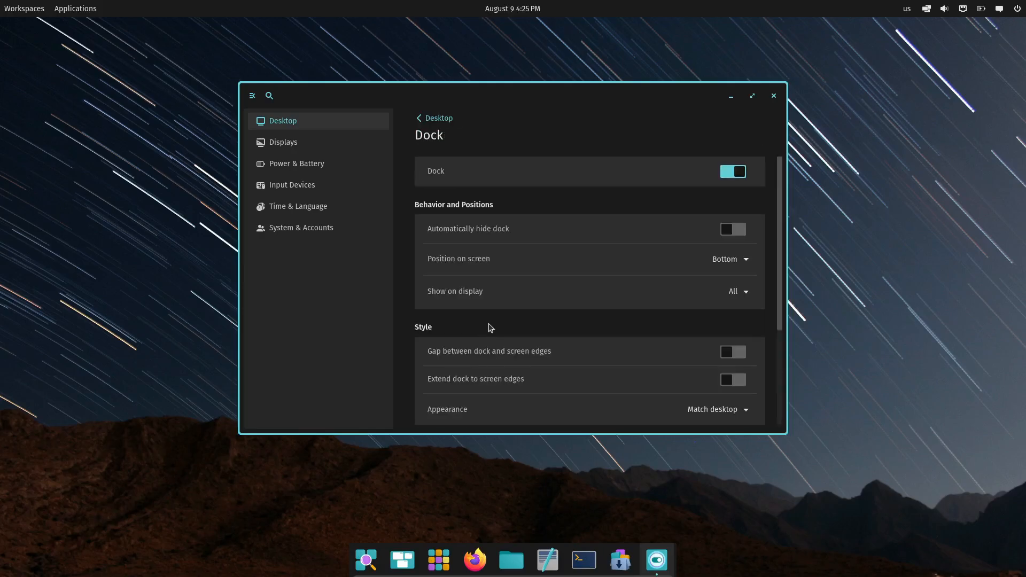
left_click(417, 117)
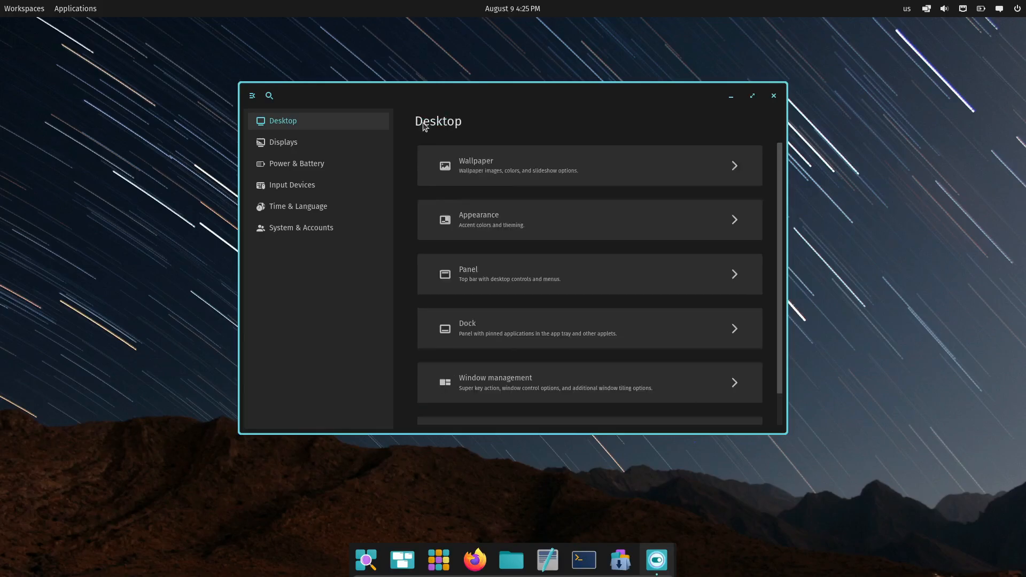
left_click(284, 143)
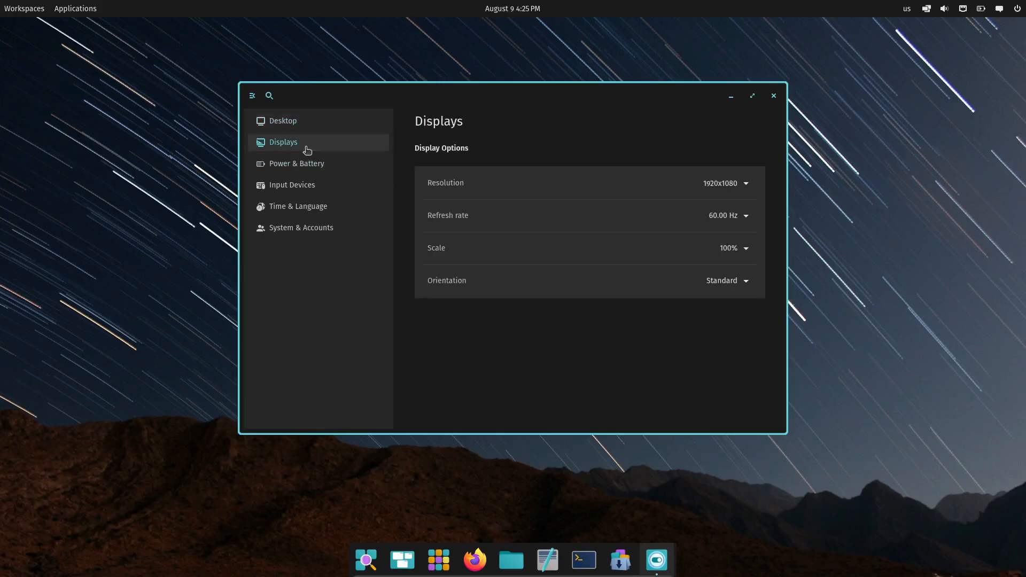
- View the Input Devices and About pages, then close Settings and reopen the App Library
left_click(292, 185)
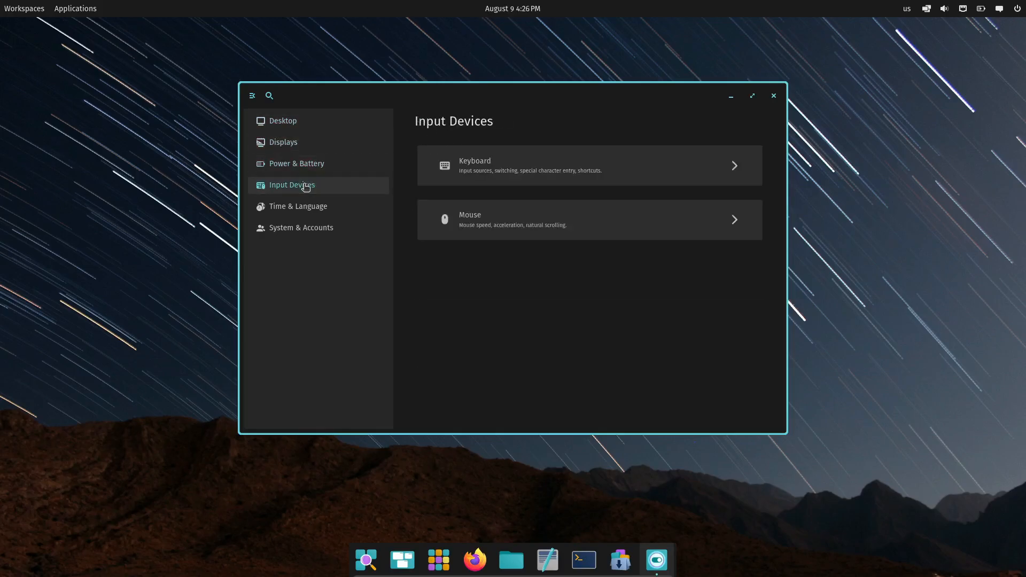
left_click(300, 227)
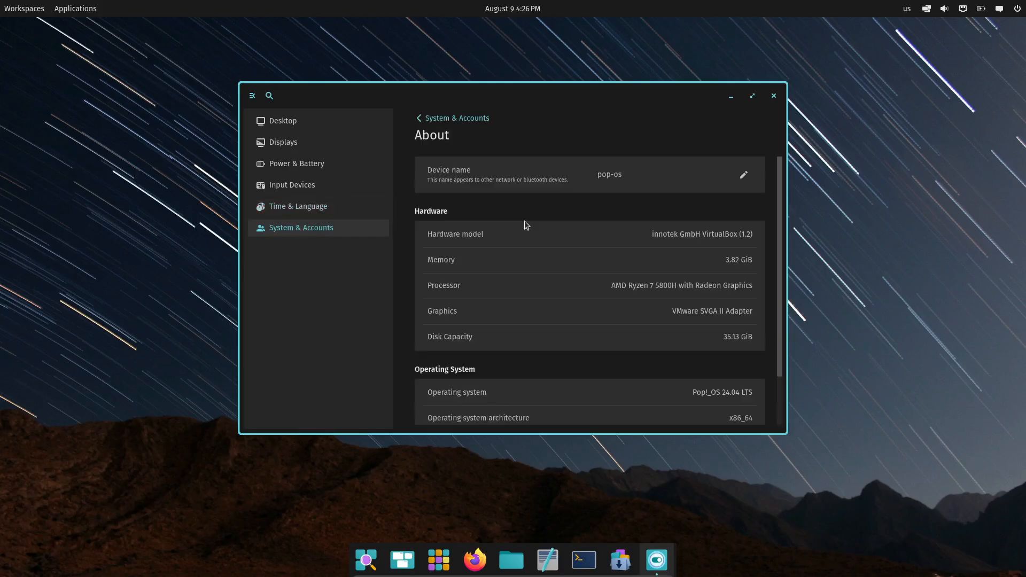
mouse_move(480, 142)
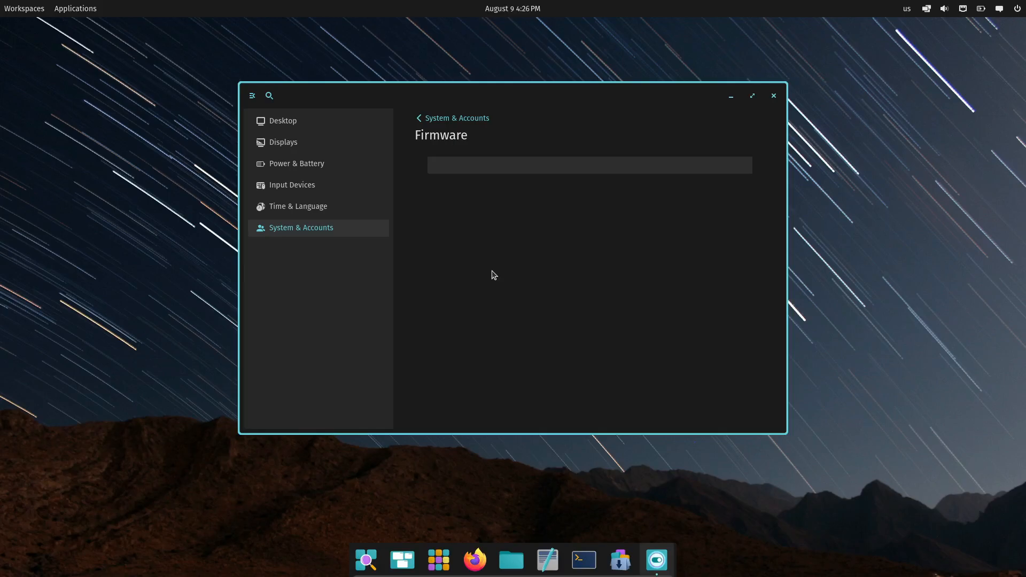
left_click(418, 119)
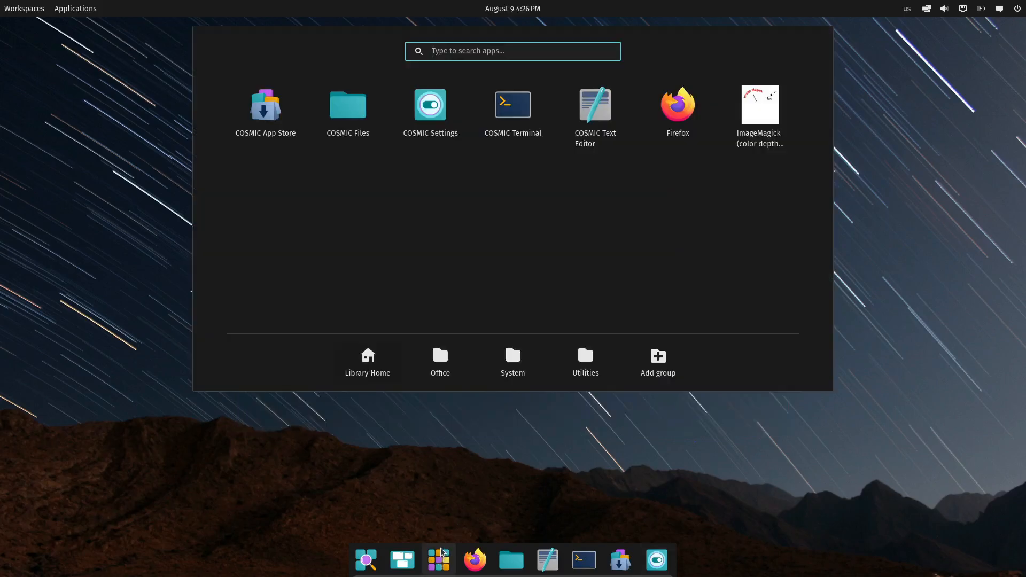
- Open and close COSMIC Text Editor, browse the Office group, then lock the screen
left_click(594, 104)
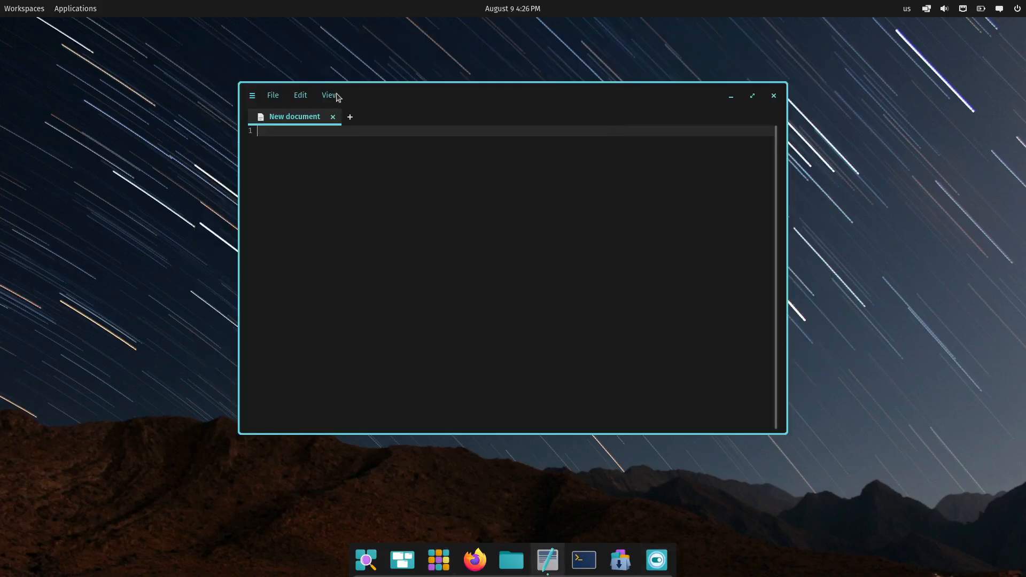
left_click(272, 95)
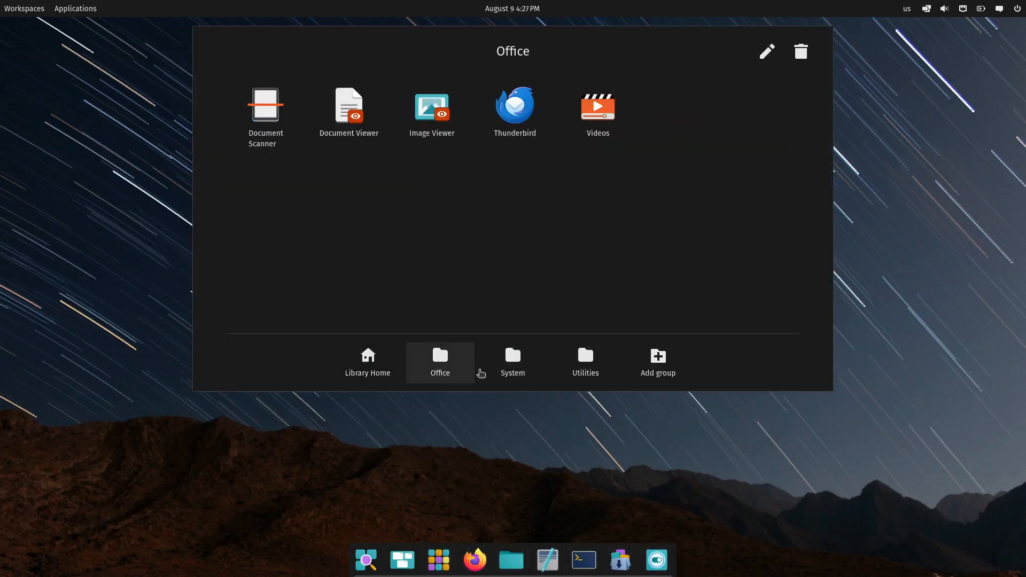
left_click(584, 361)
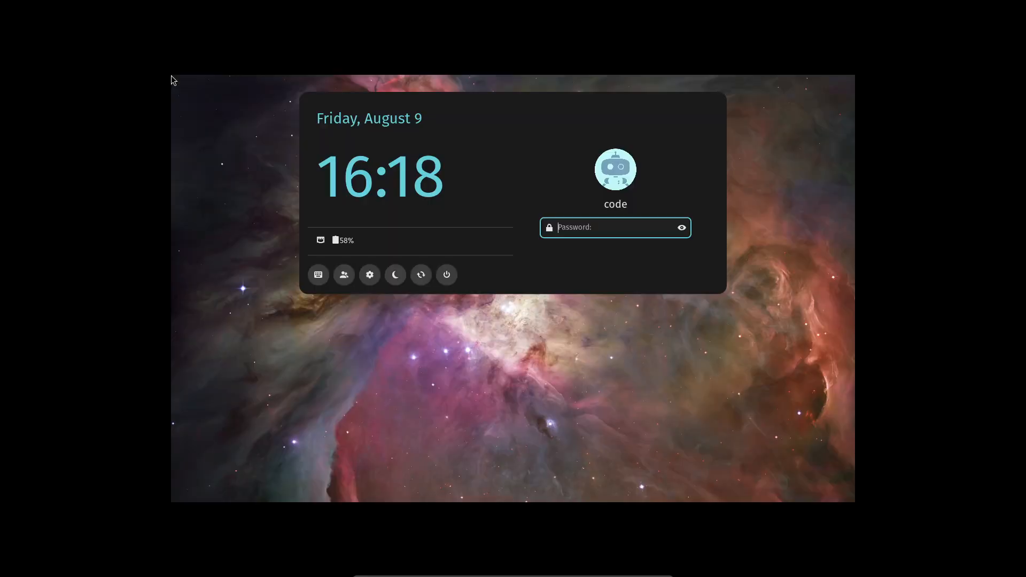
mouse_move(774, 353)
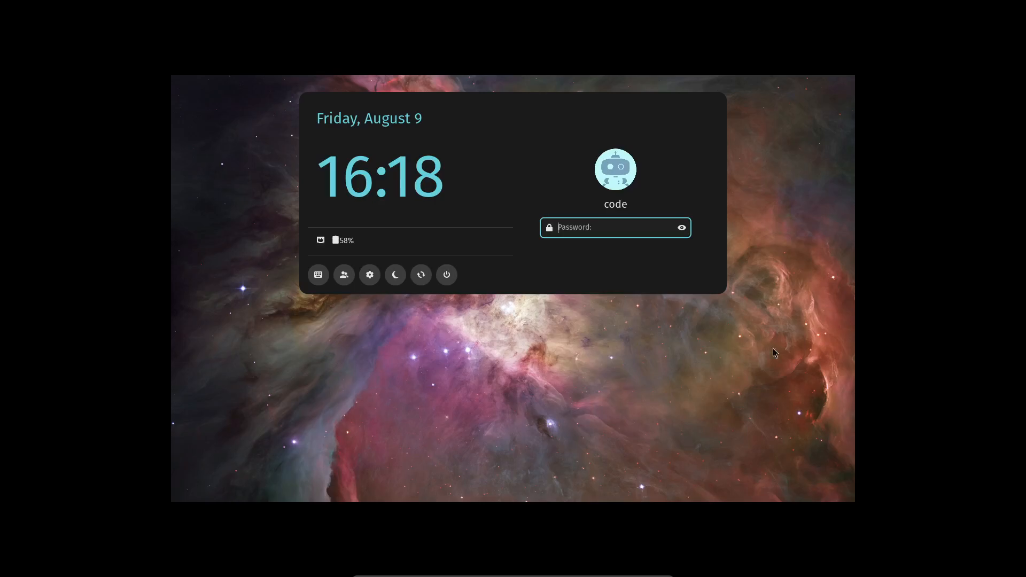
mouse_move(369, 274)
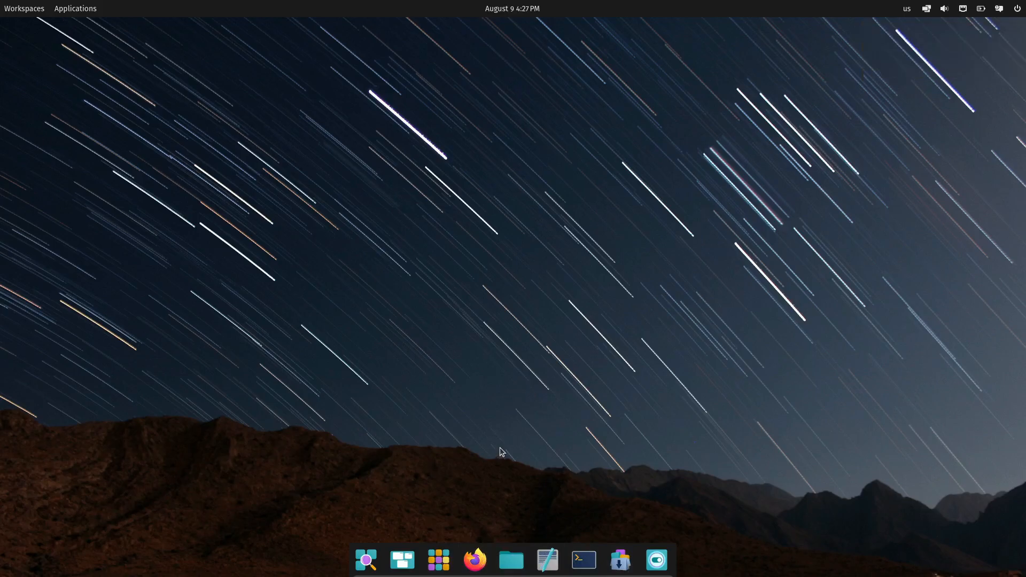
- Unlock the session and launch Firefox from the dock to its welcome page
left_click(474, 560)
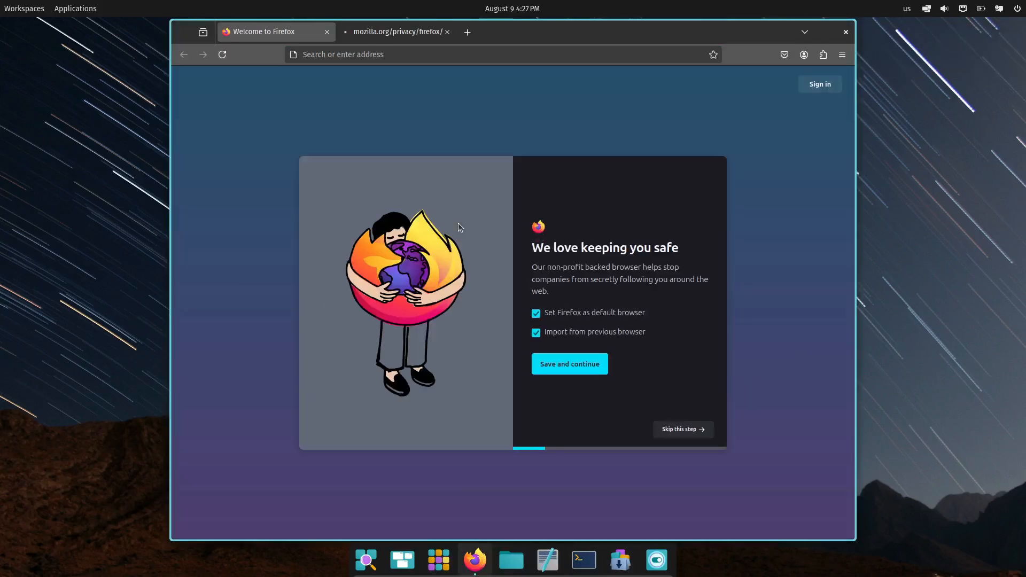